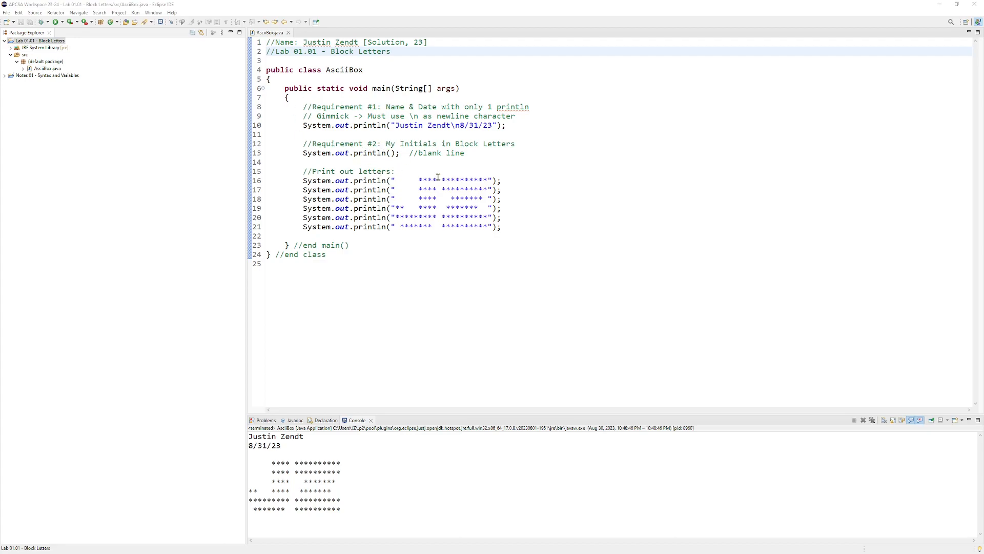
mouse_move(44, 40)
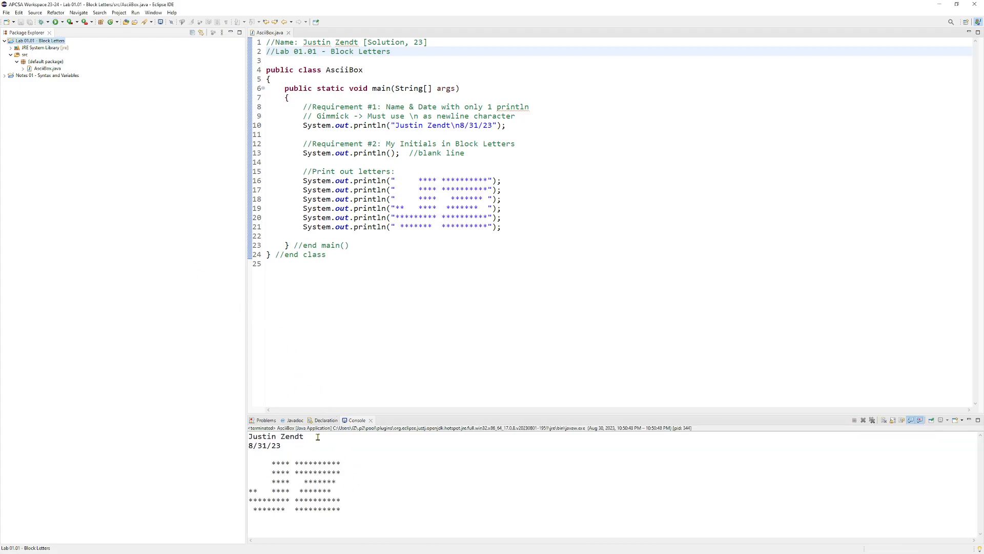
mouse_move(418, 382)
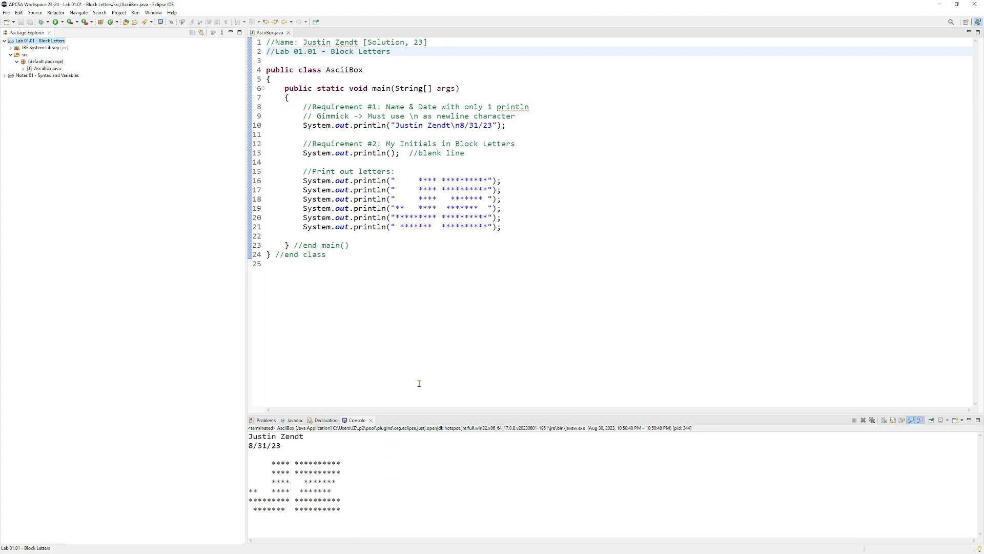
mouse_move(444, 46)
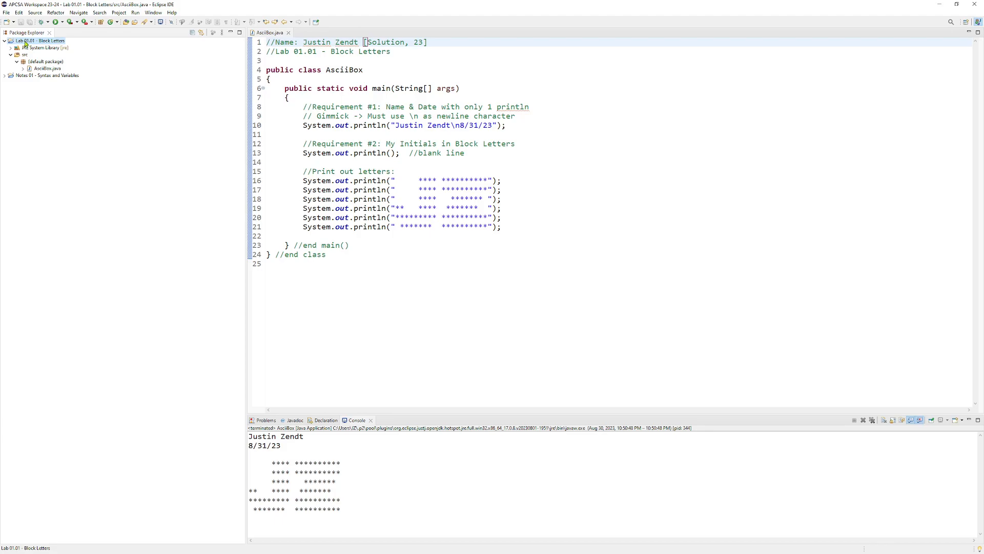
- Start an Archive File export from File > Export under the General category
left_click(6, 12)
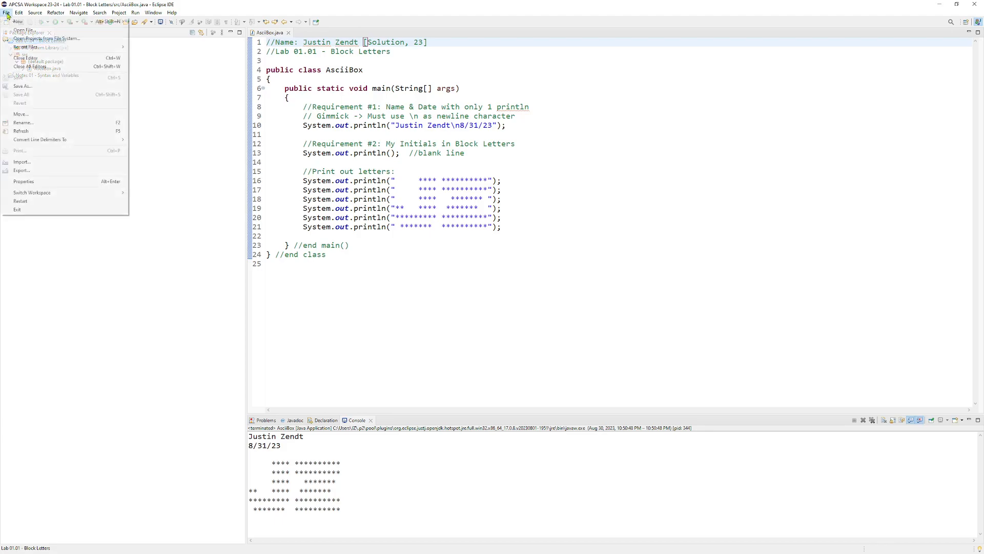
mouse_move(21, 170)
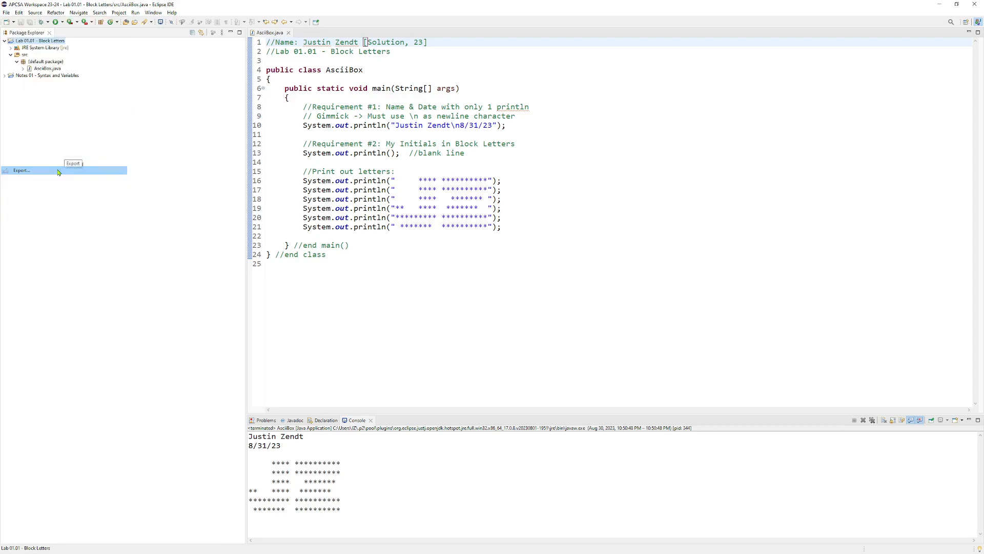
left_click(21, 170)
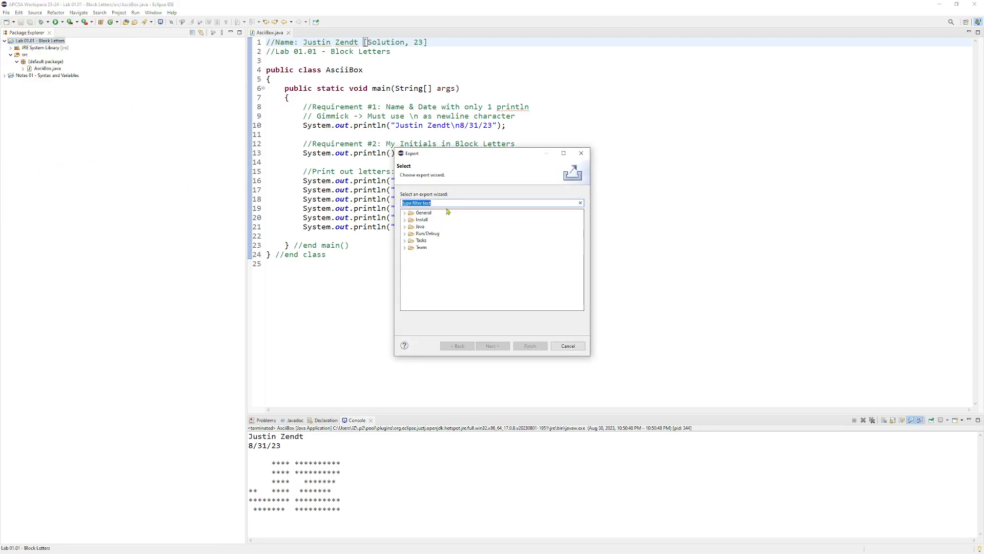
left_click(406, 212)
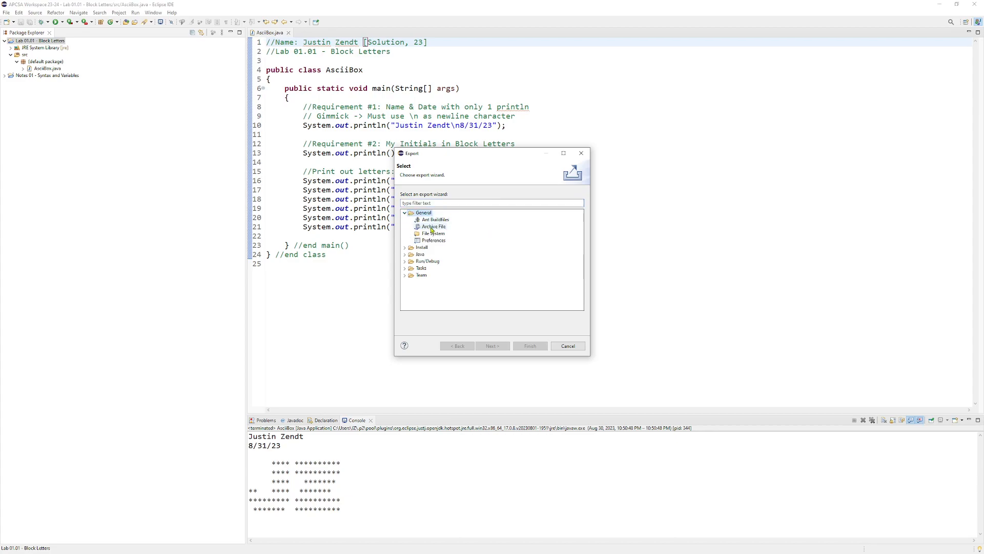
left_click(433, 226)
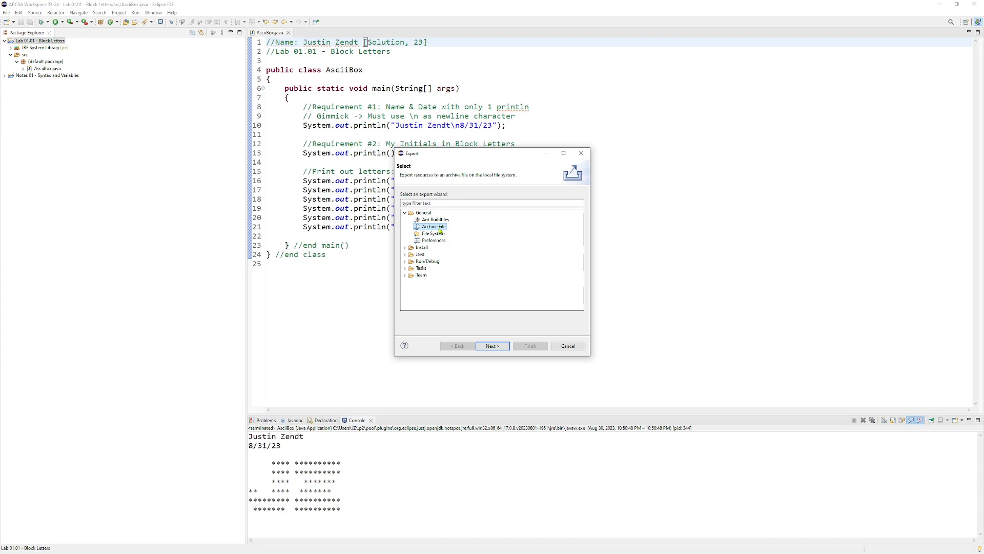
left_click(492, 345)
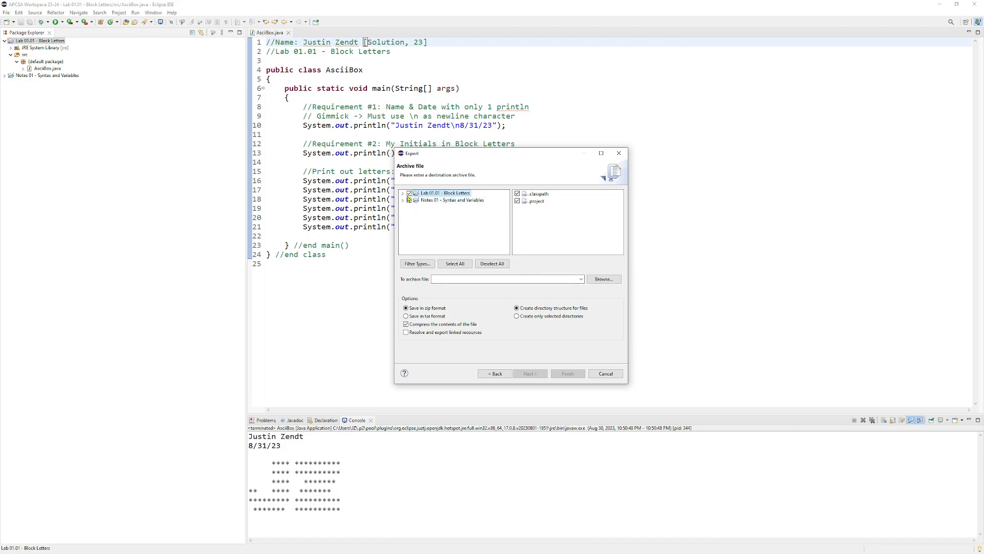
- Toggle the Notes 01 and Block Letters project checkboxes in the export list
left_click(409, 199)
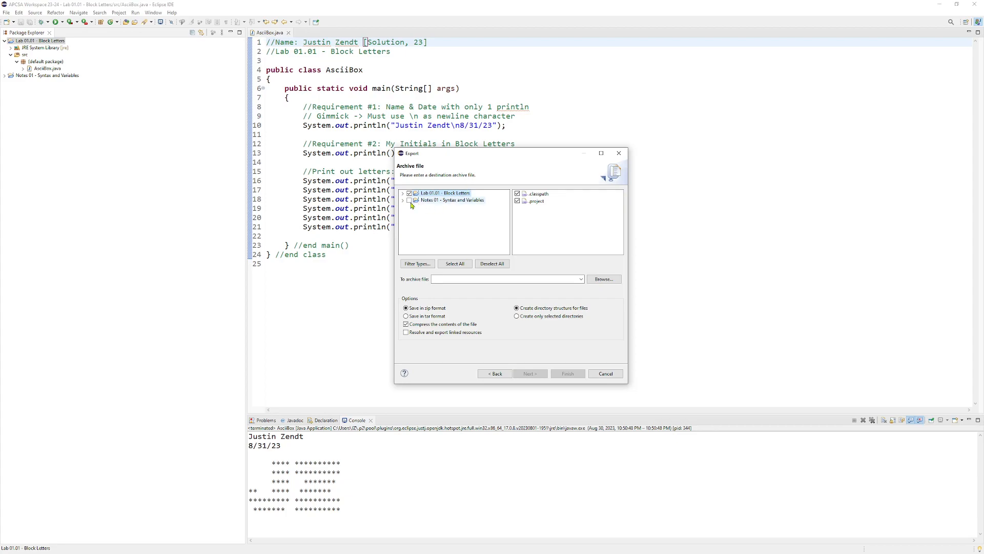
left_click(409, 199)
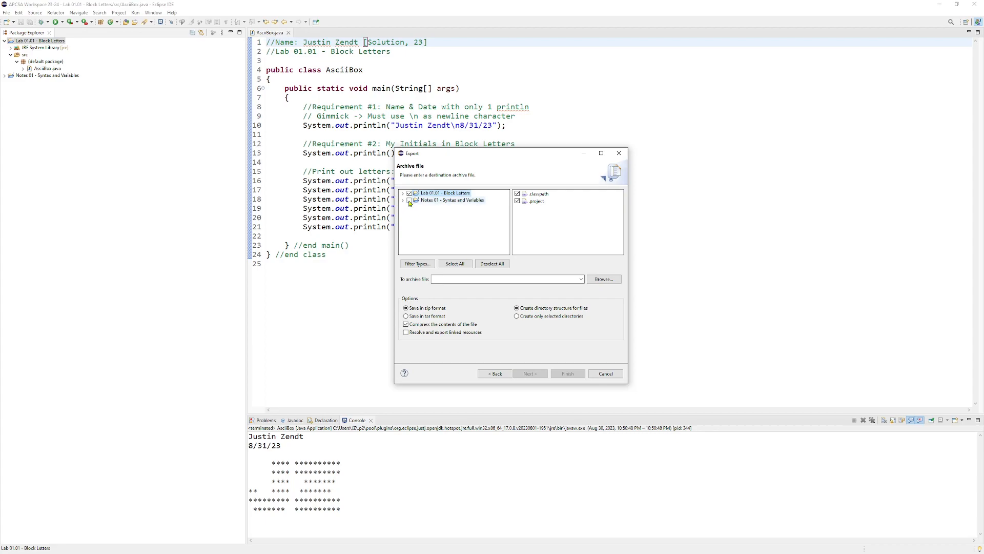
left_click(409, 200)
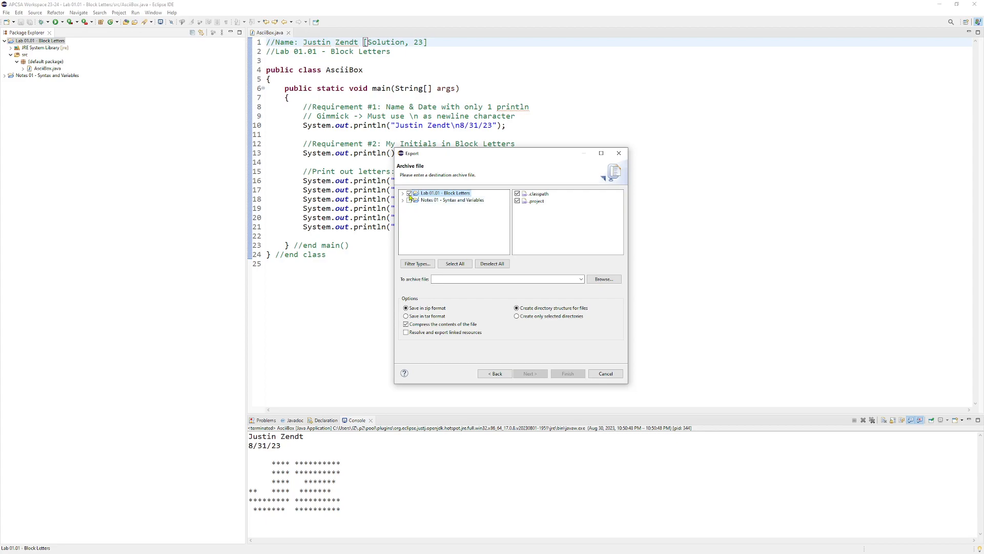
left_click(409, 200)
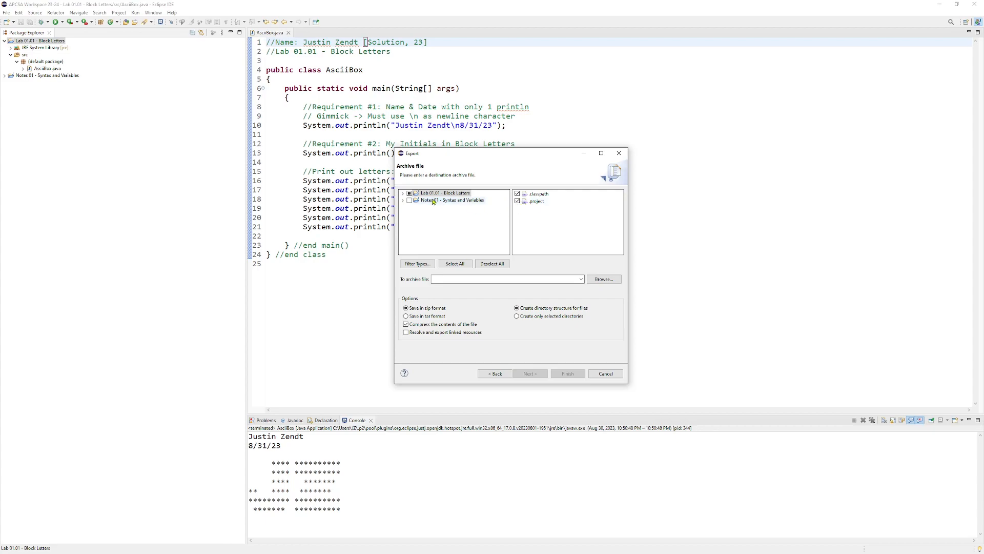
left_click(445, 192)
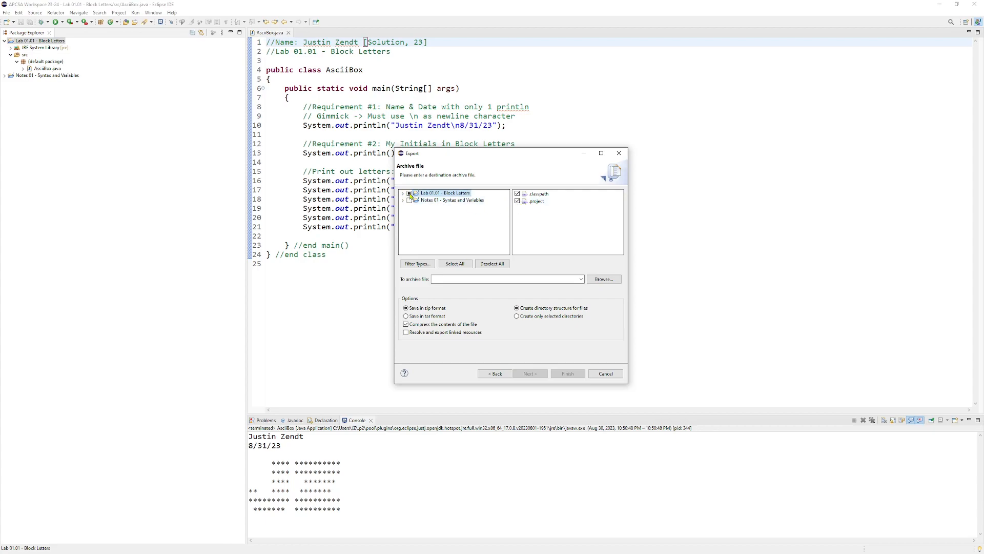
left_click(492, 264)
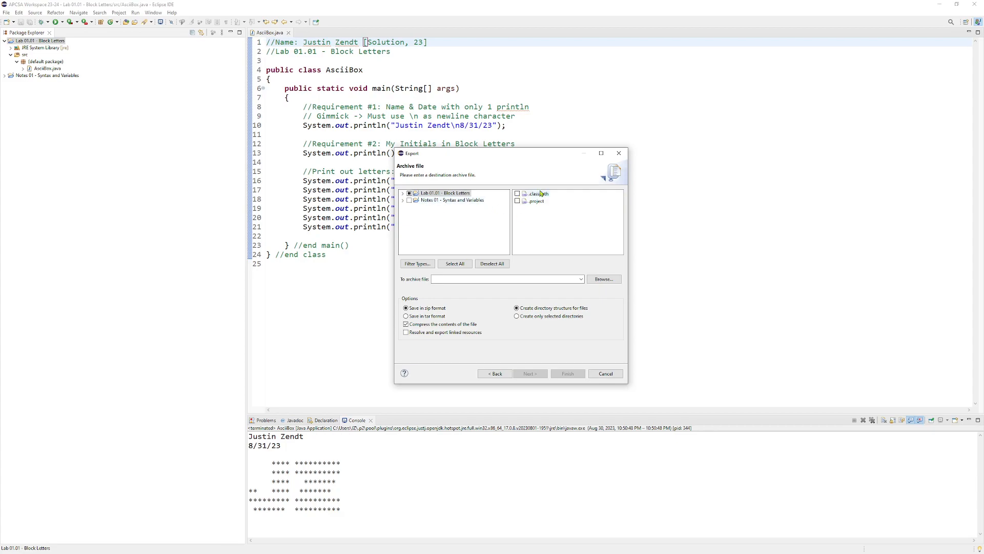
- Leave only Lab 01.01 - Block Letters selected and expand it to see its files
left_click(445, 193)
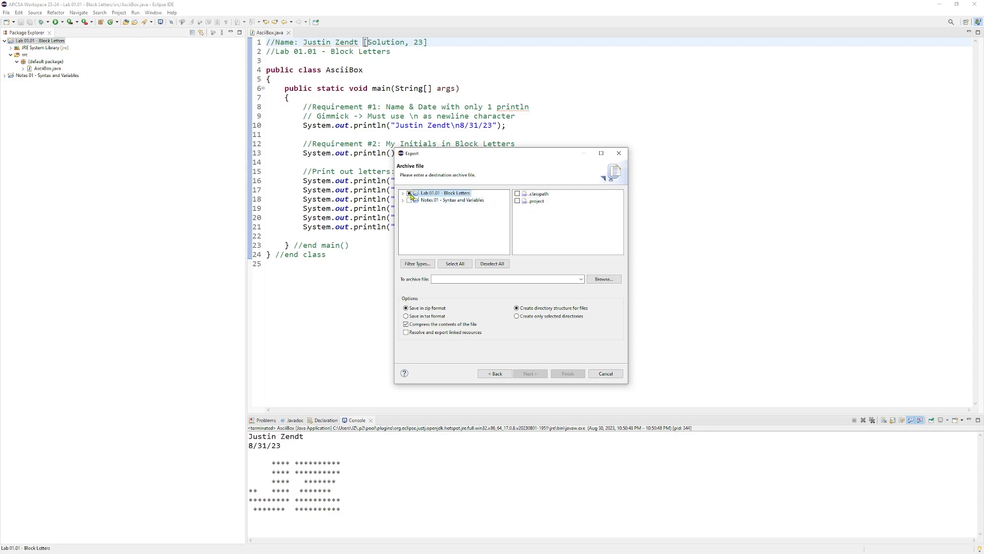
left_click(409, 192)
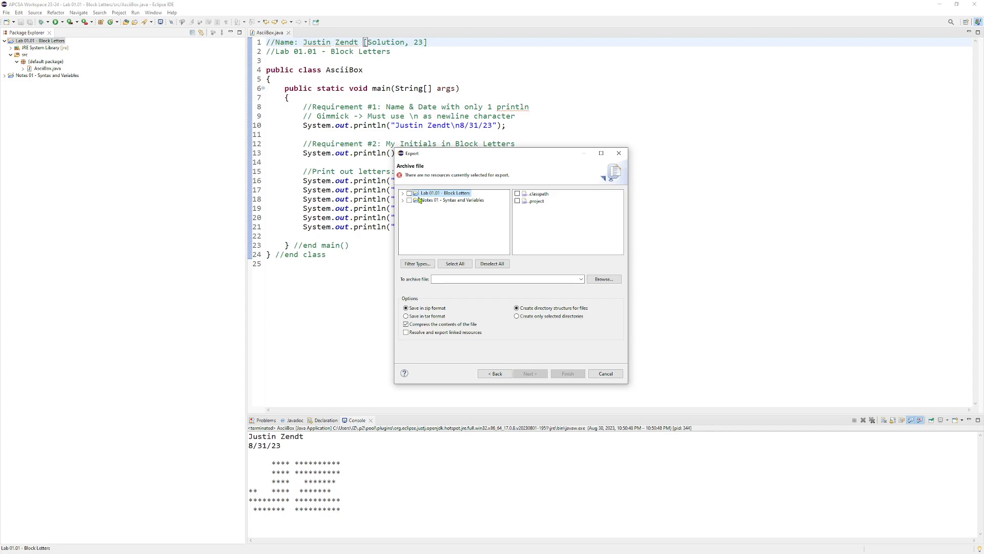
left_click(409, 193)
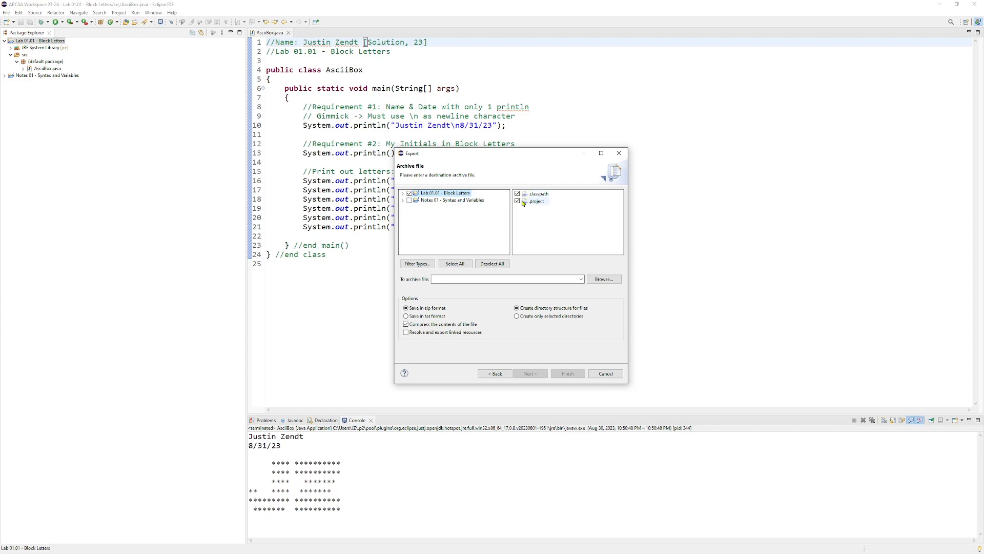
left_click(402, 192)
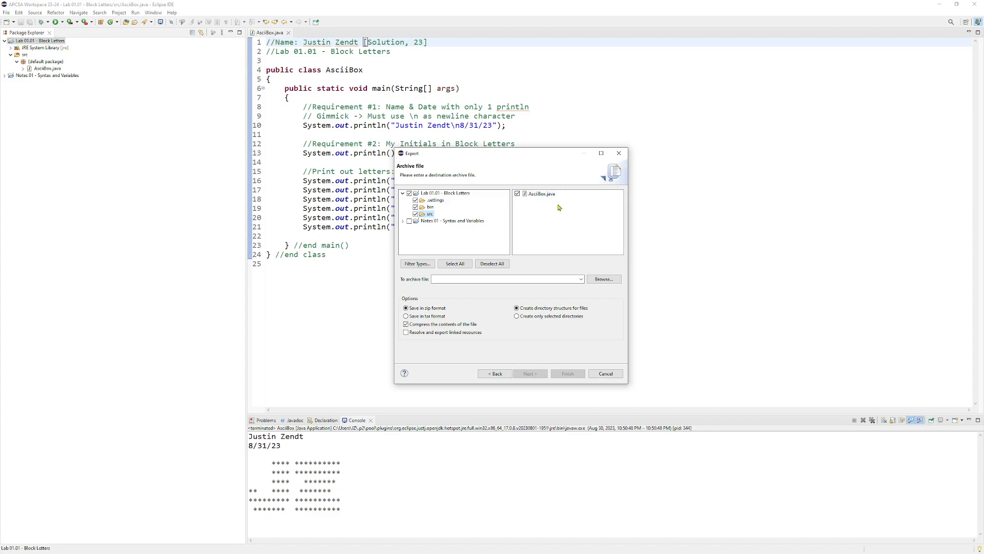
mouse_move(549, 183)
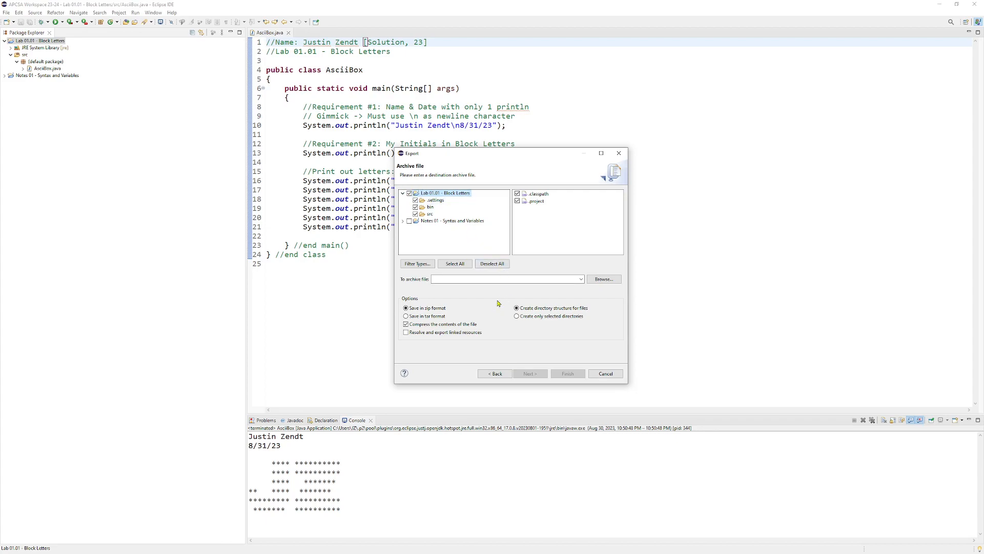
- Confirm .settings, bin, src, .classpath and .project are all included
left_click(506, 279)
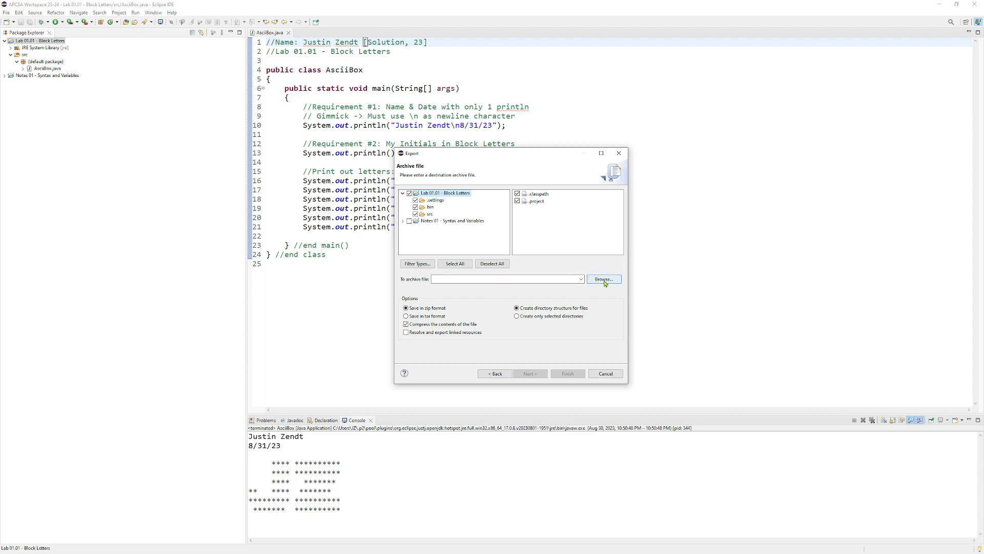
- Save the archive as a Lab01.01 zip on the Desktop and finish the export
left_click(602, 279)
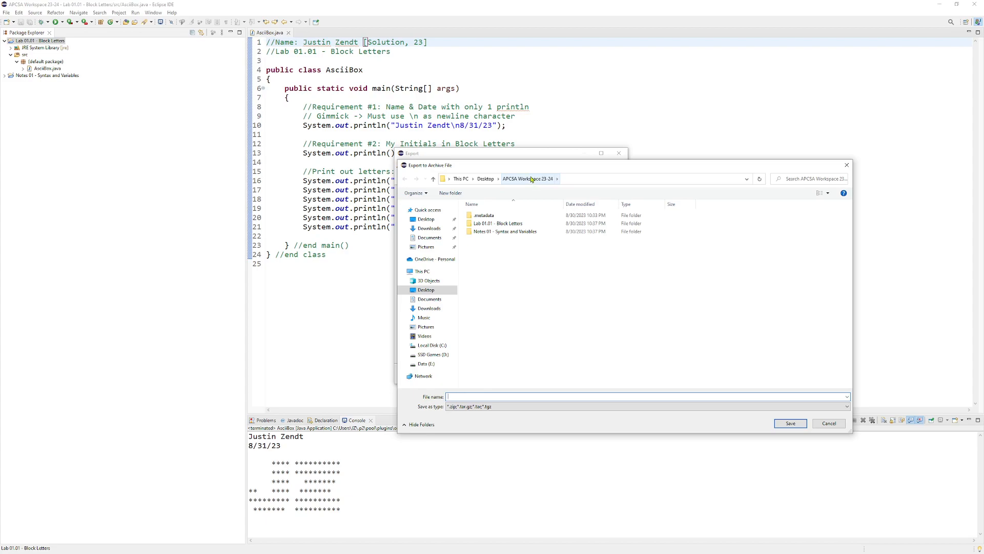
mouse_move(514, 199)
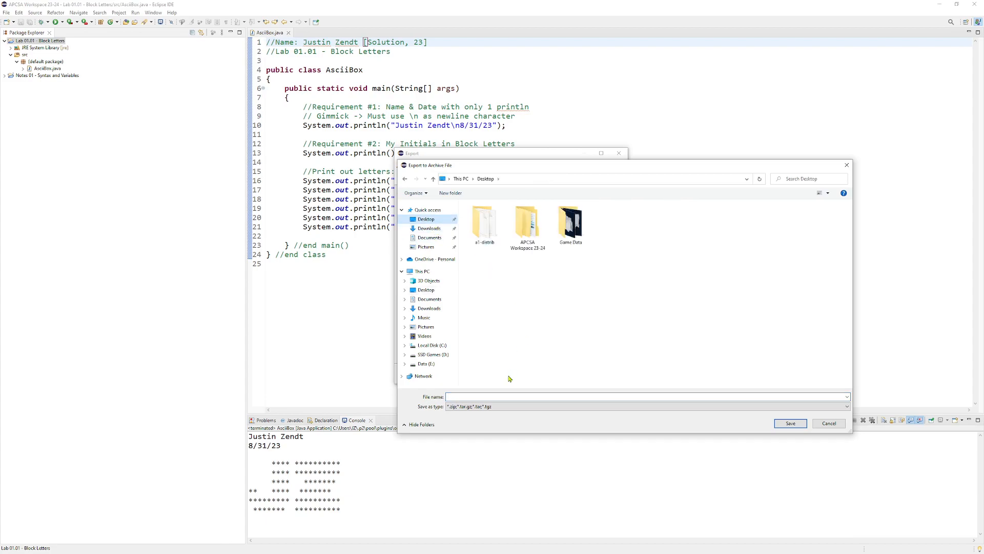
left_click(636, 395)
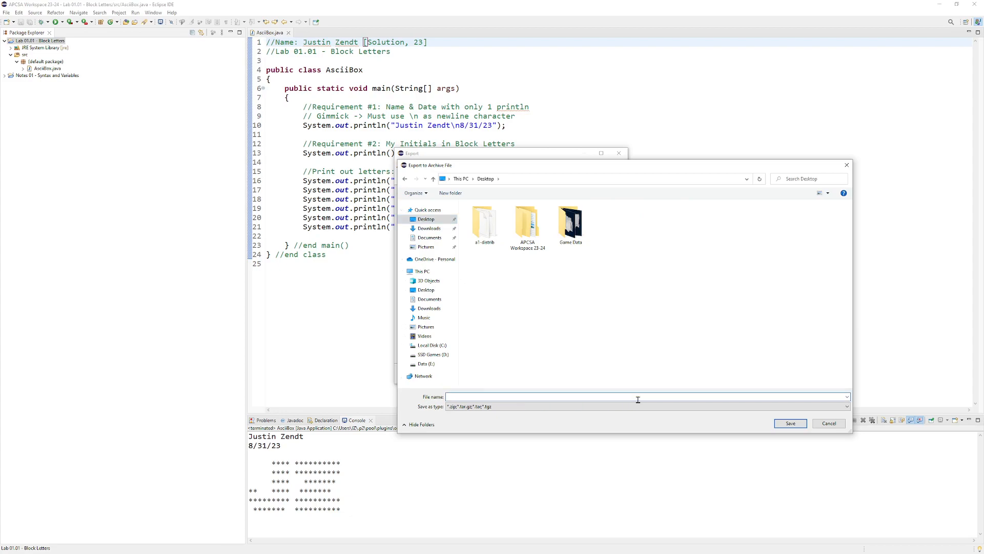
type("Lab")
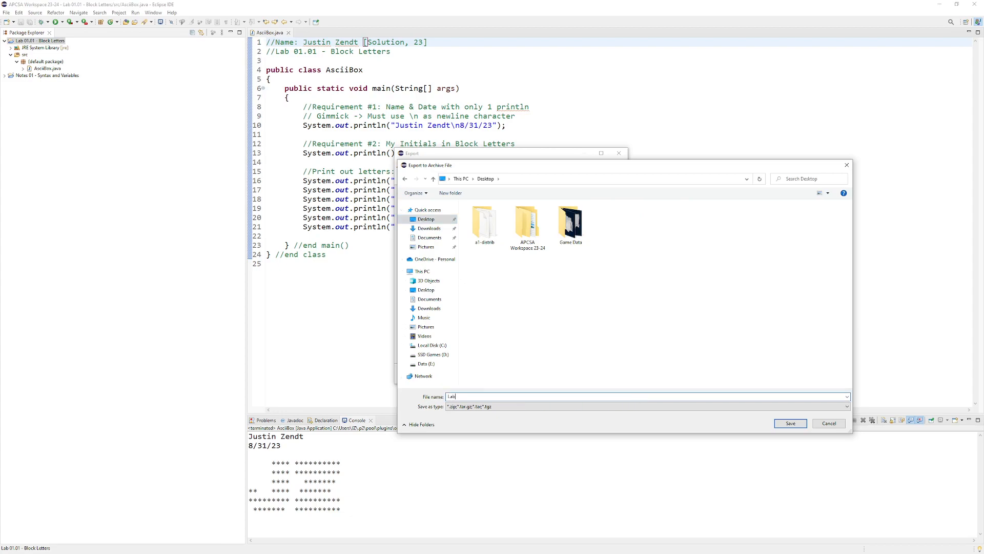
type("Zendt_")
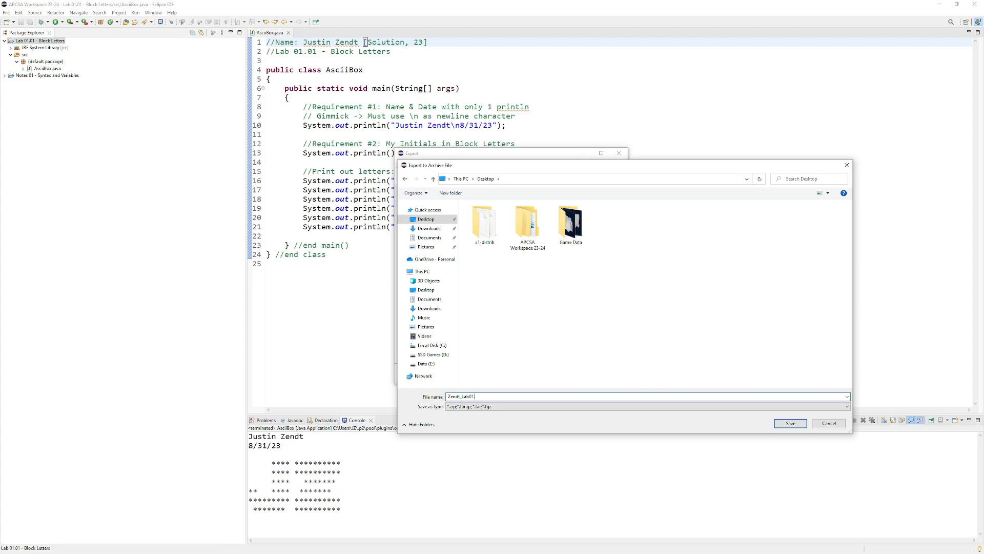
type(".01")
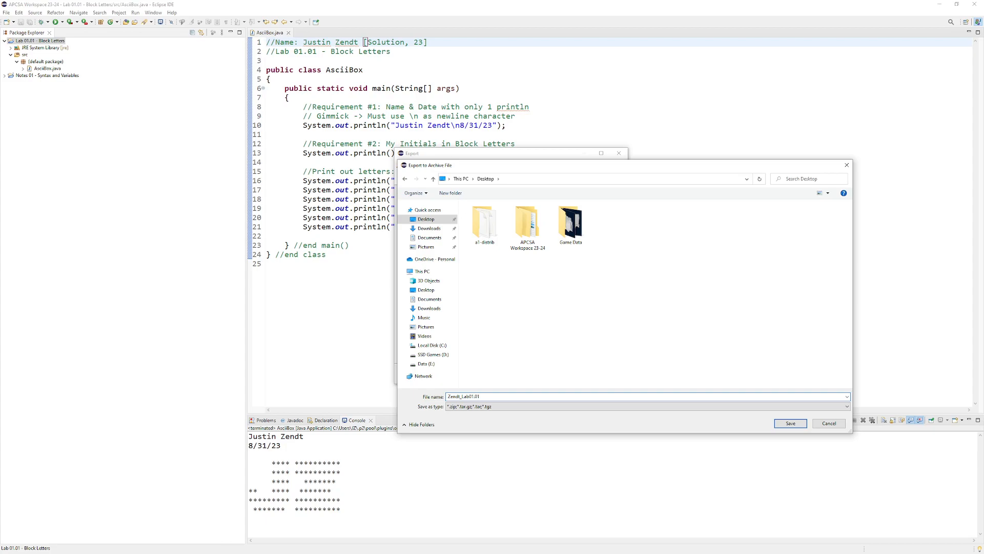
left_click(627, 396)
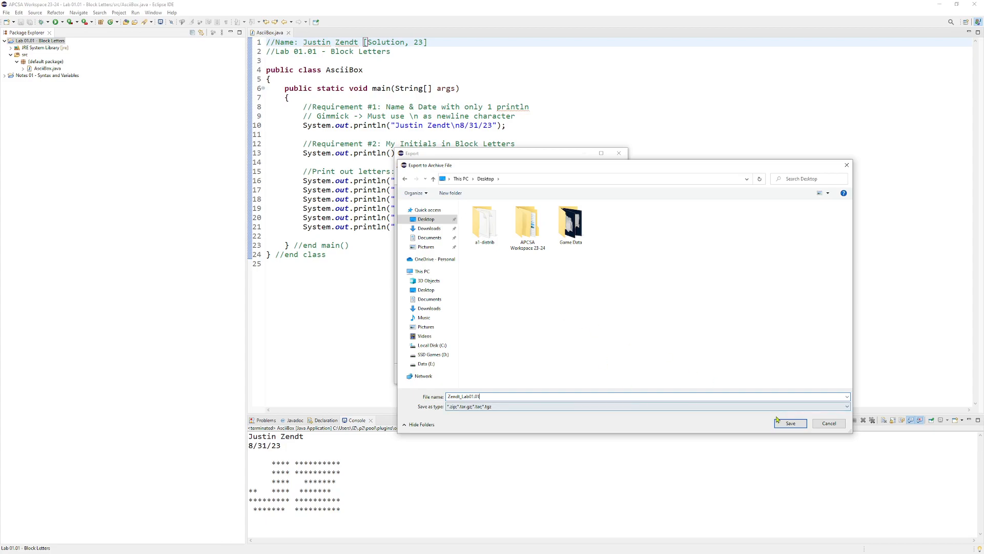
left_click(789, 422)
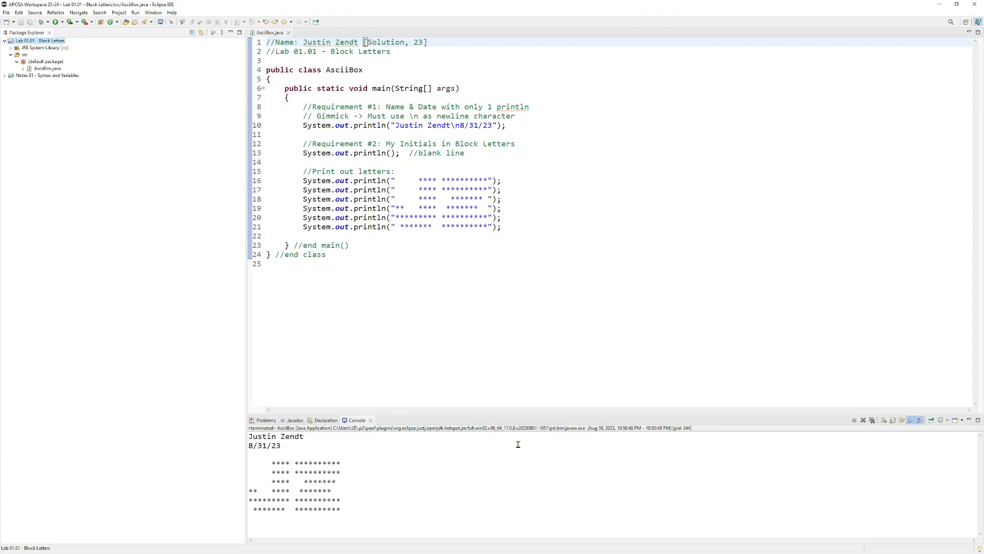
mouse_move(514, 410)
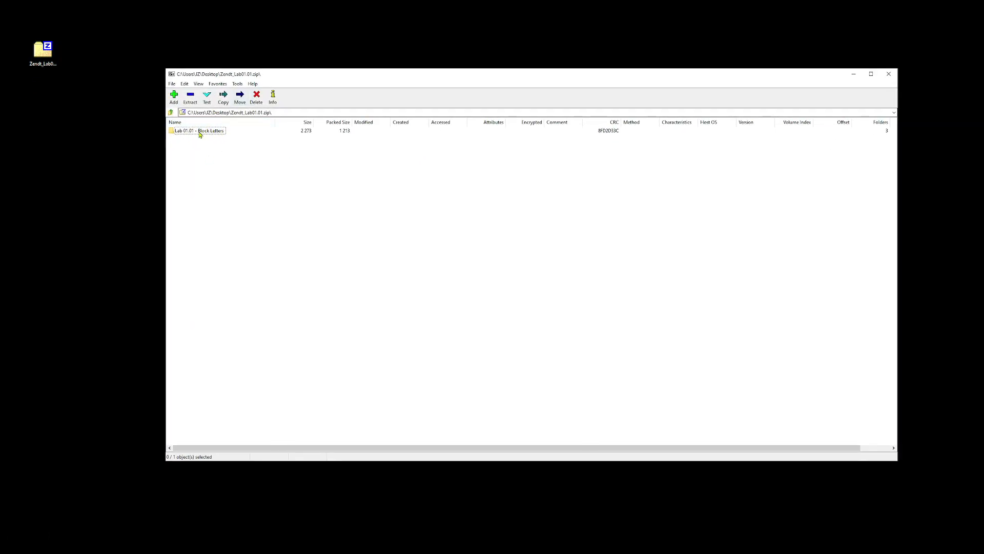
- Inspect the Block Letters folder's src and .classpath in 7-Zip, then restore down Eclipse
double_click(196, 131)
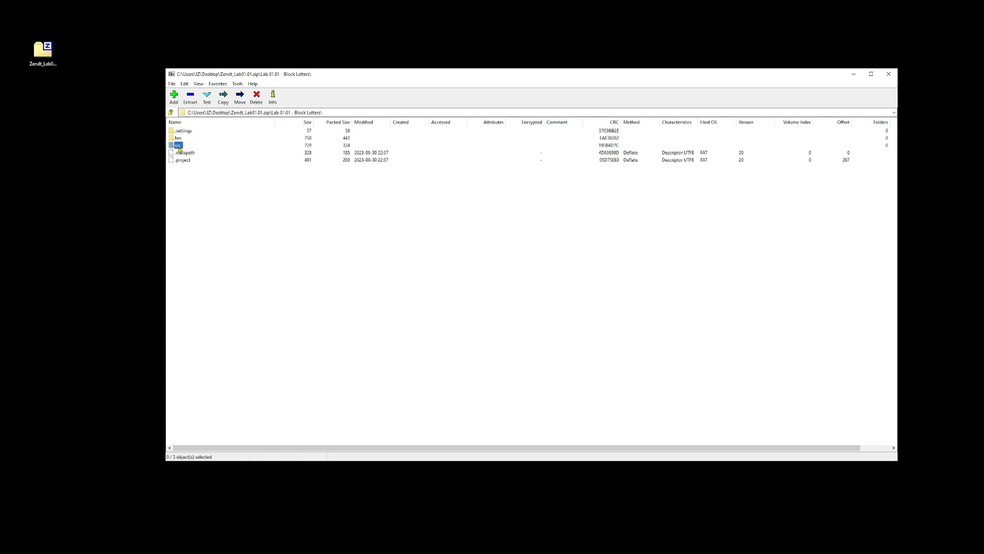
left_click(179, 145)
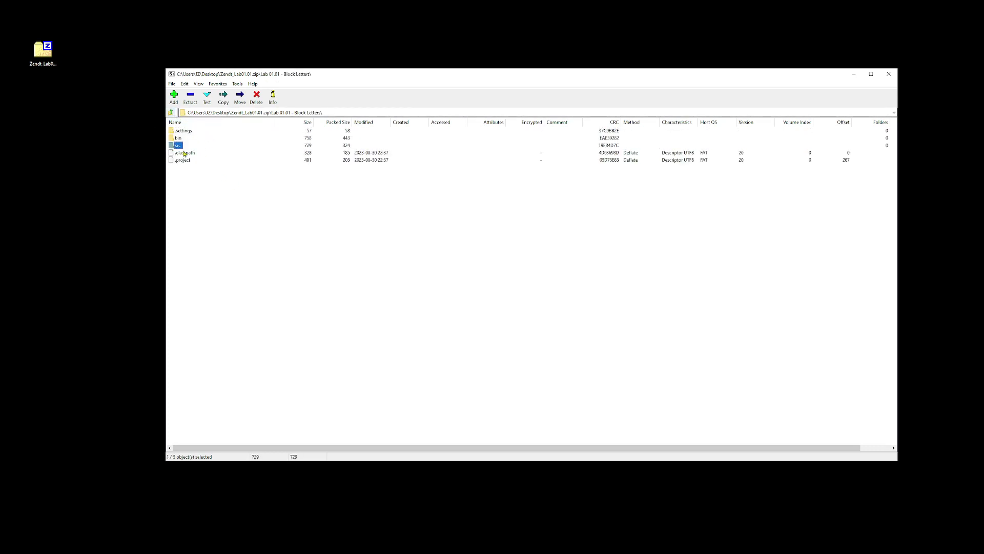
left_click(170, 113)
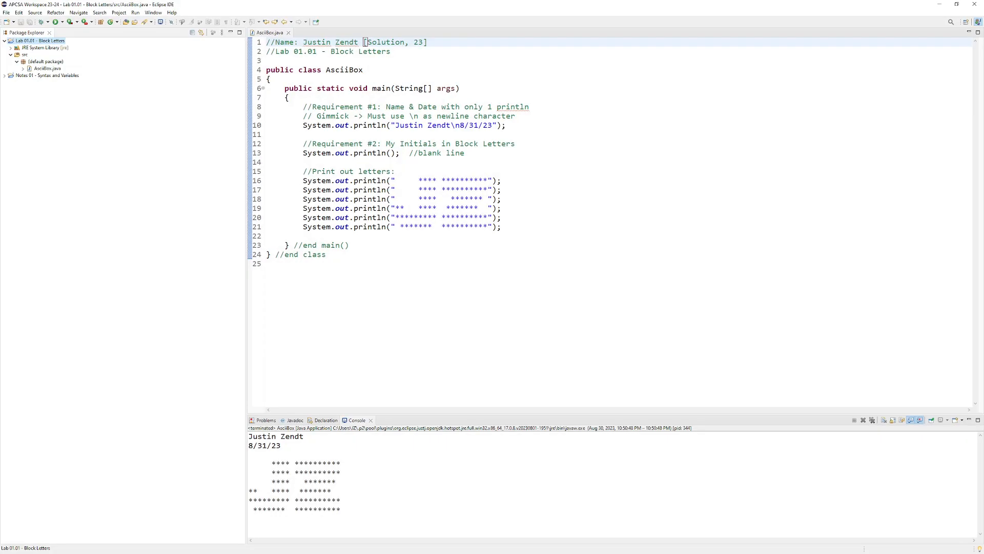
left_click(966, 4)
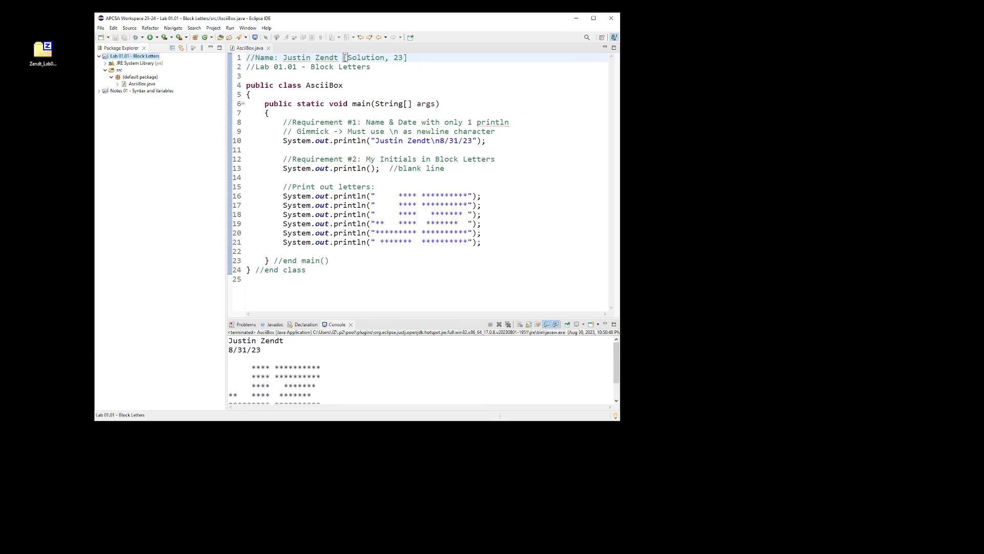